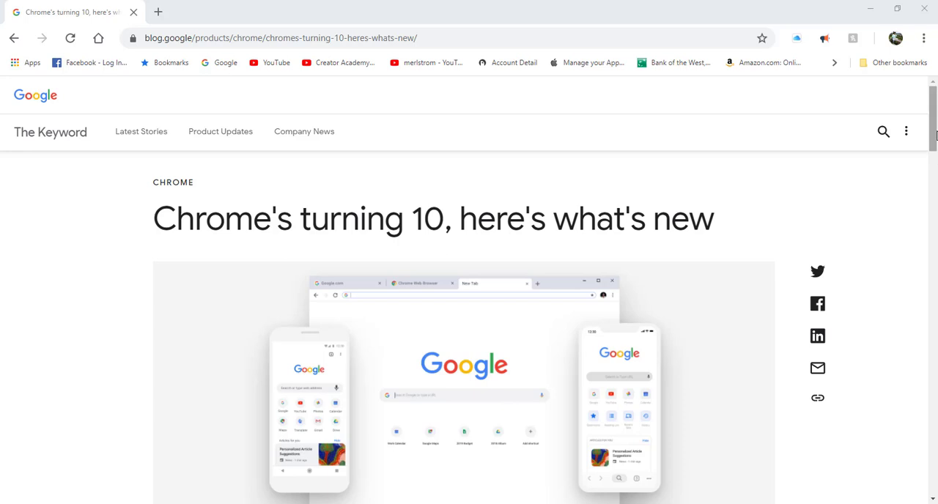
Scroll down through the Chrome turning 10 blog article.
{"action": "scroll", "scroll_direction": "down", "scroll_amount": 3}
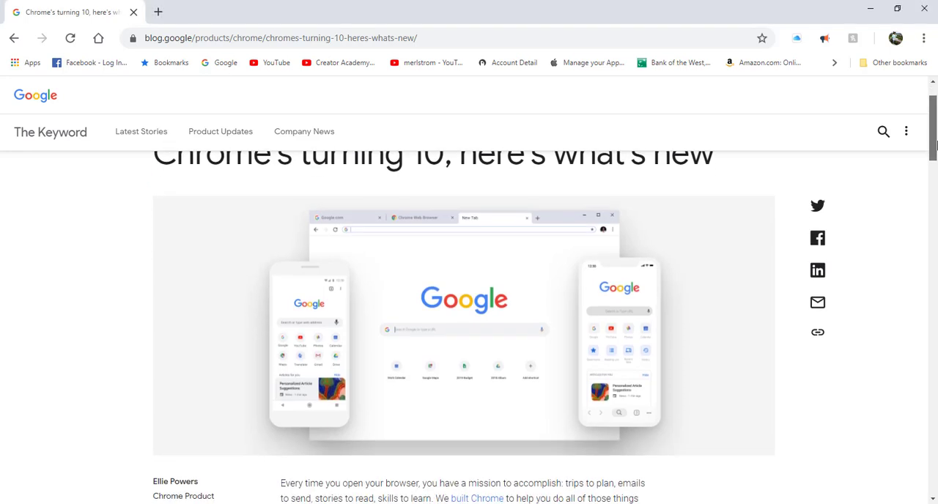
{"action": "scroll", "scroll_direction": "down", "scroll_amount": 3}
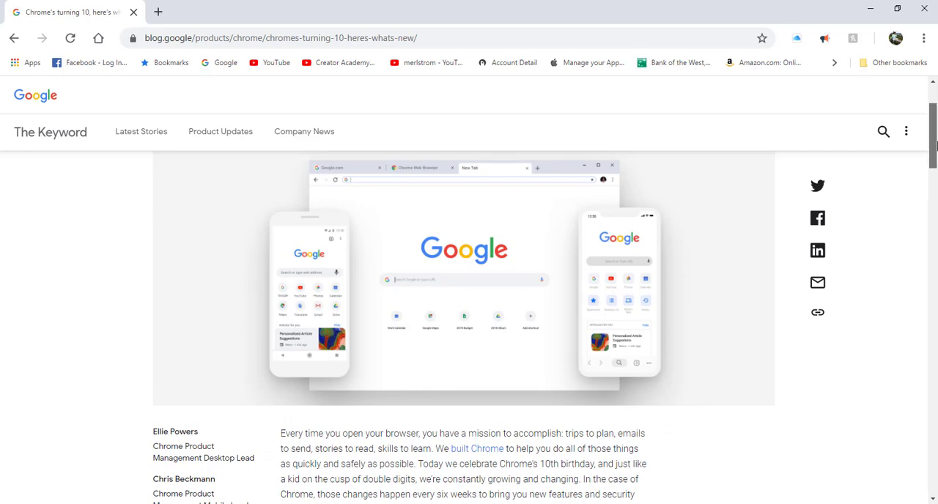
{"action": "scroll", "scroll_direction": "down", "scroll_amount": 3}
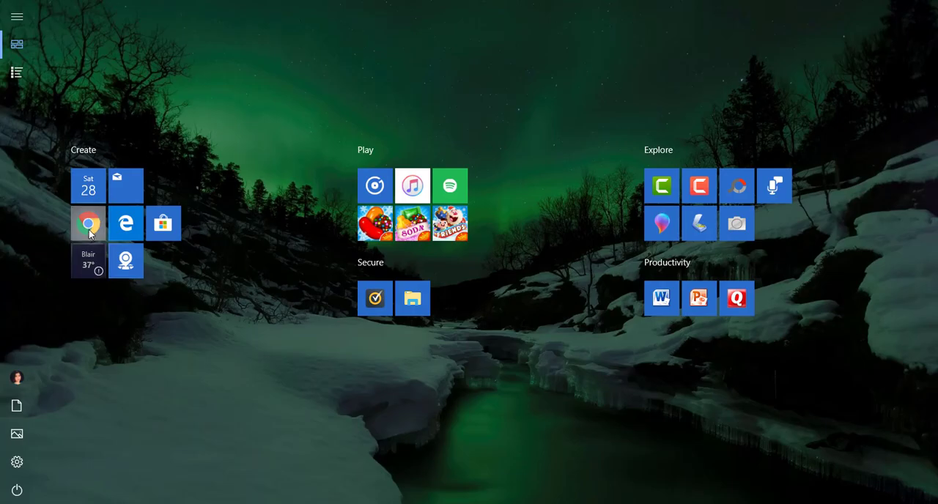
Launch Chrome and go to Settings, Advanced, then Privacy and security.
{"action": "left_click", "coordinate": [88, 222]}
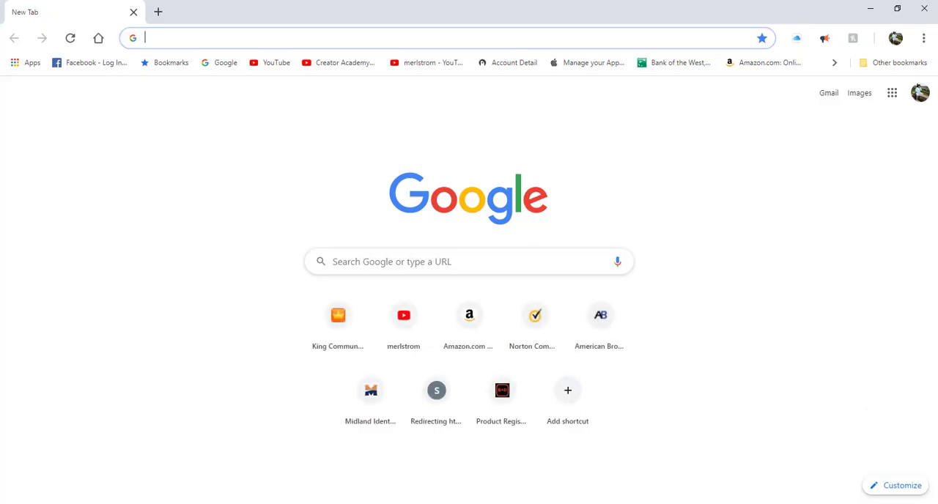
{"action": "mouse_move", "coordinate": [921, 119]}
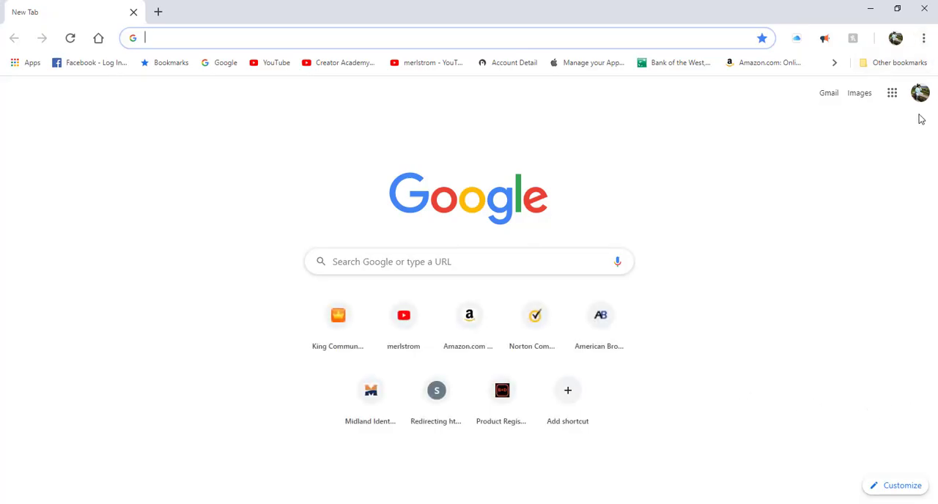
{"action": "left_click", "coordinate": [923, 38]}
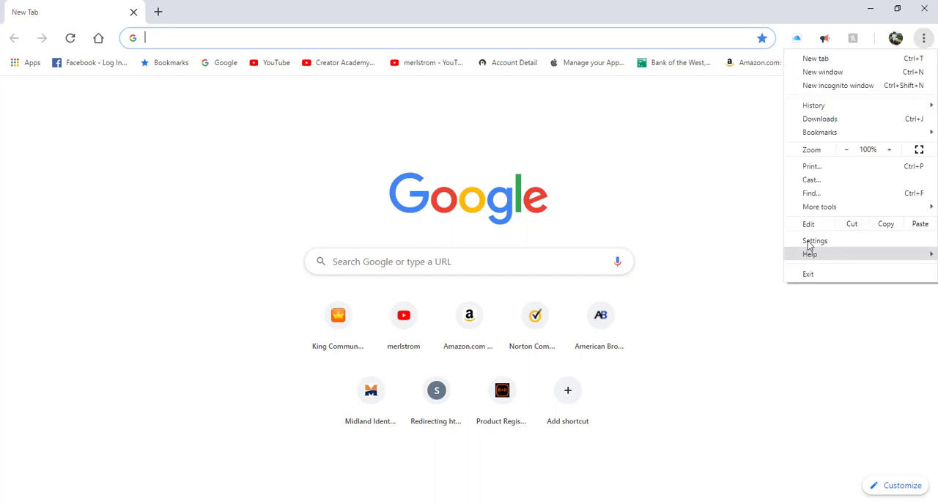
{"action": "left_click", "coordinate": [815, 240]}
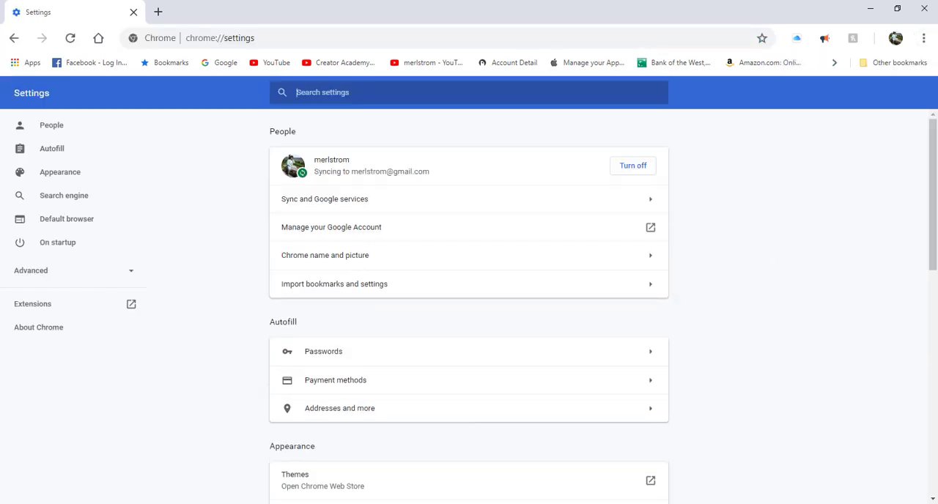
{"action": "mouse_move", "coordinate": [144, 376]}
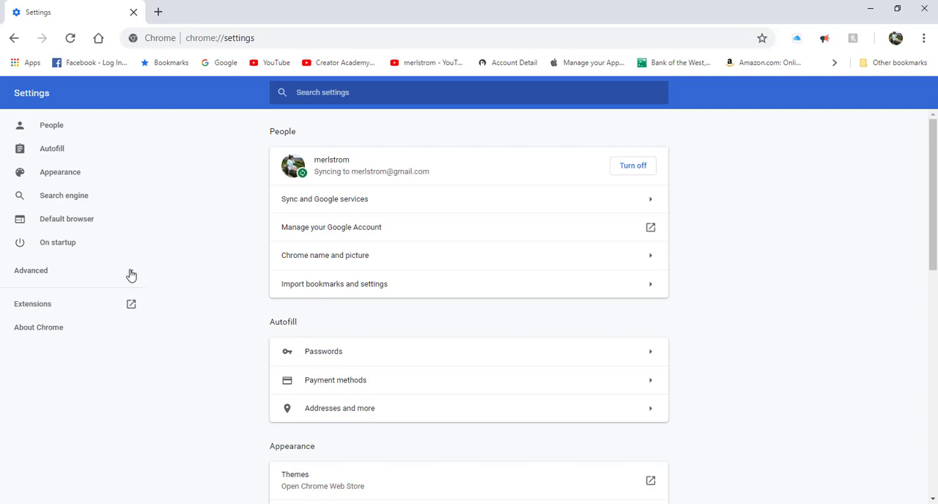
{"action": "left_click", "coordinate": [31, 270]}
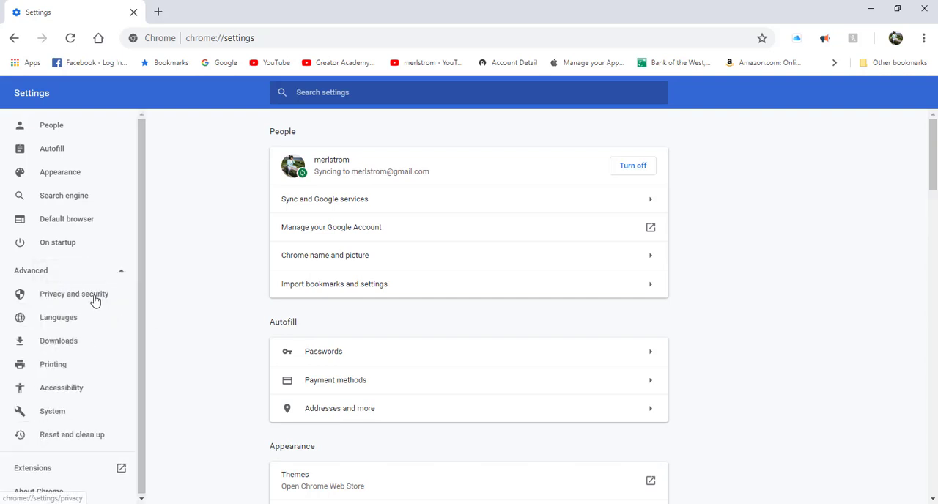
{"action": "left_click", "coordinate": [73, 294]}
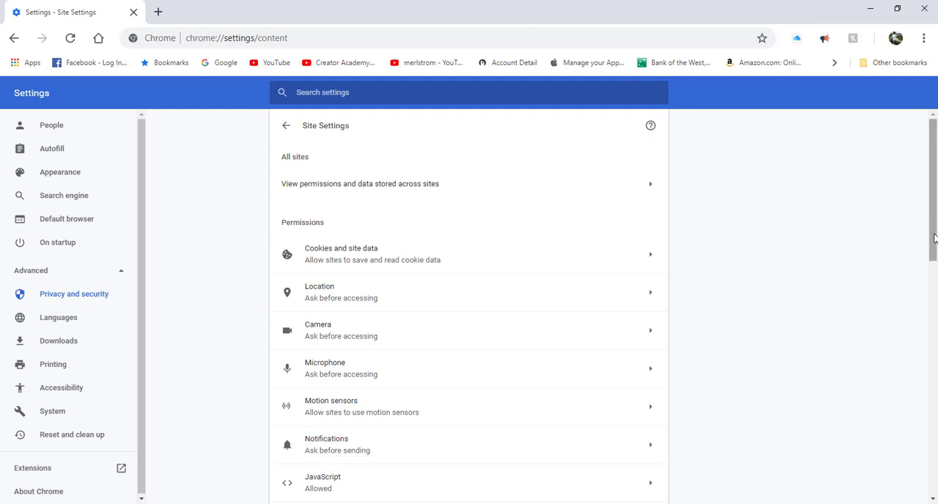
Scroll down the Site Settings permissions list toward Flash.
{"action": "scroll", "scroll_direction": "down", "scroll_amount": 3}
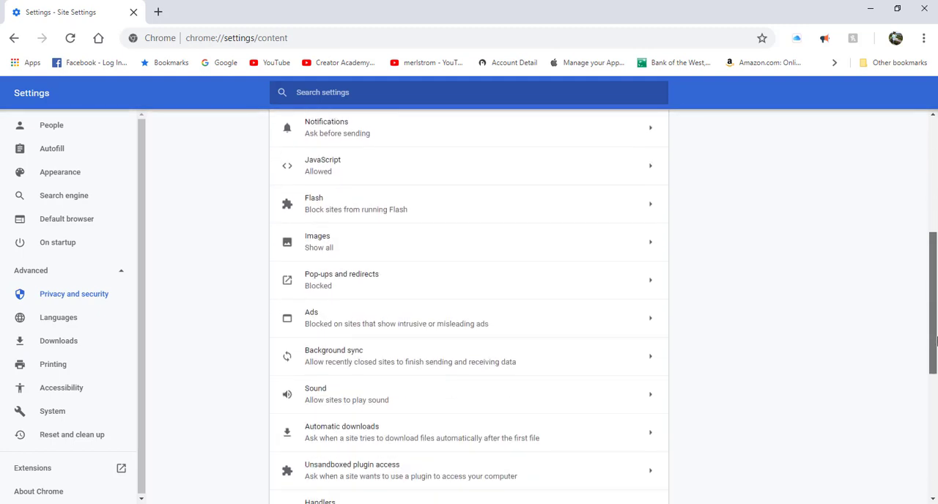
{"action": "scroll", "scroll_direction": "down", "scroll_amount": 3}
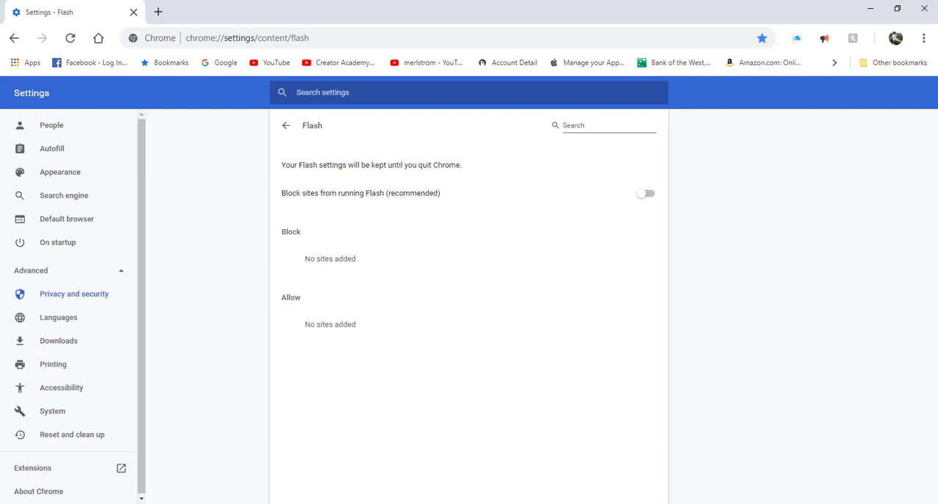
{"action": "mouse_move", "coordinate": [930, 376]}
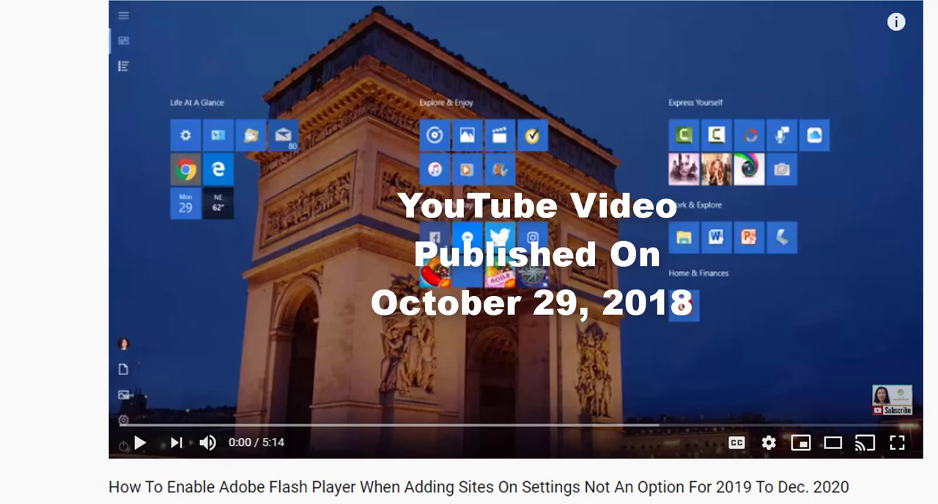
{"action": "mouse_move", "coordinate": [140, 442]}
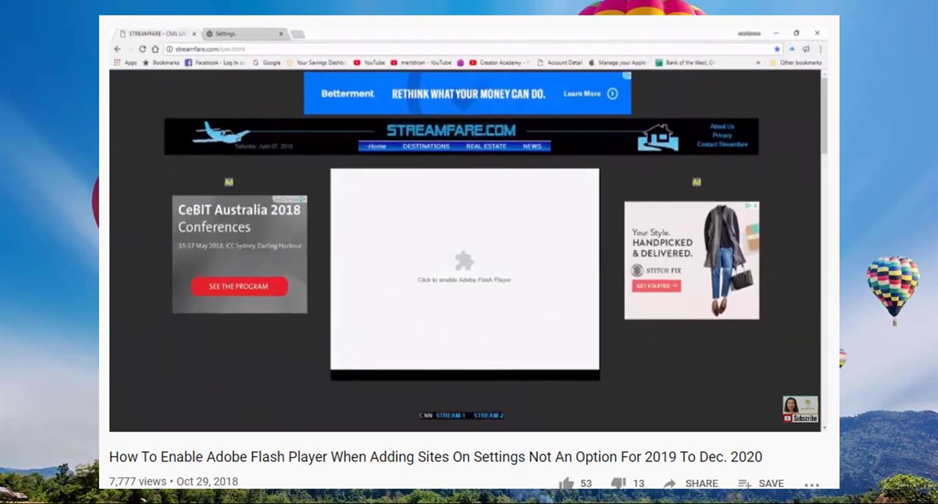
{"action": "mouse_move", "coordinate": [464, 271]}
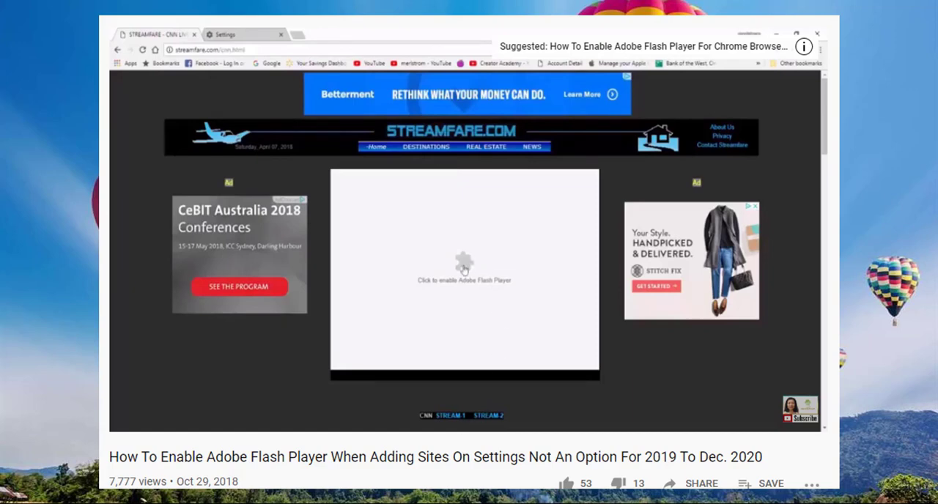
{"action": "mouse_move", "coordinate": [464, 269]}
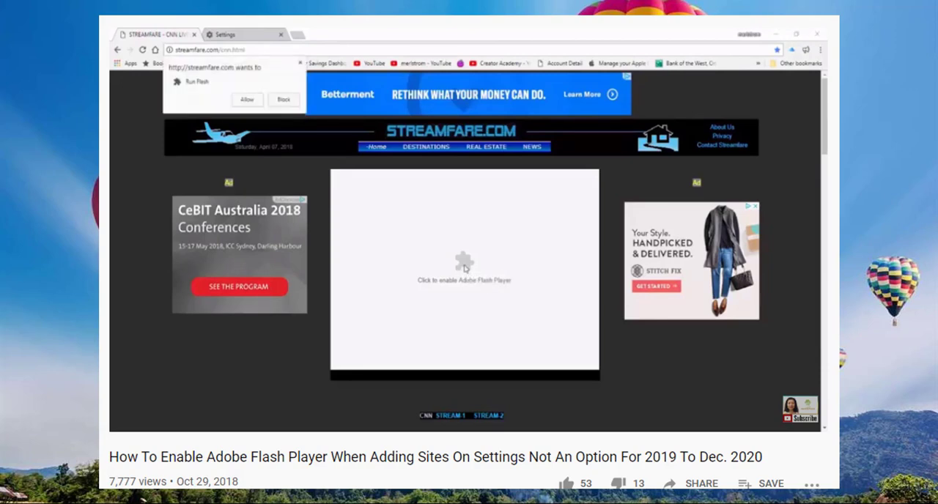
{"action": "mouse_move", "coordinate": [290, 200]}
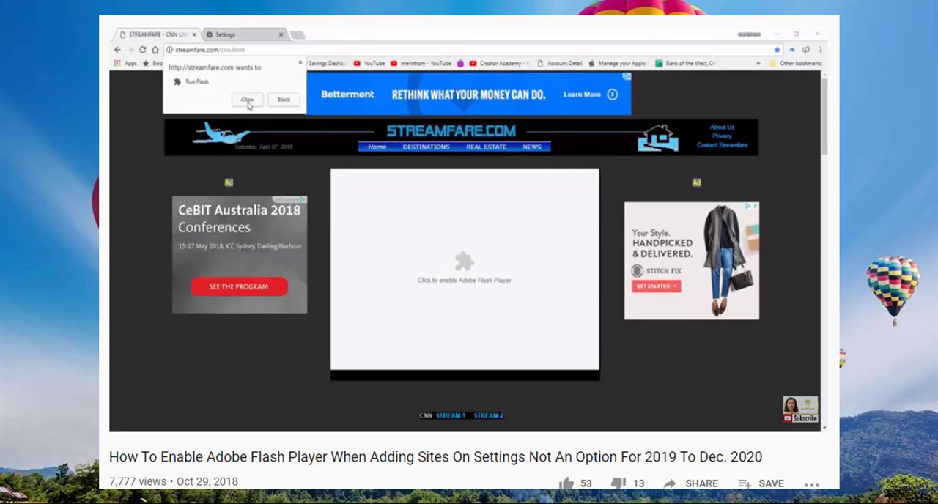
Play the YouTube Flash Player tutorial video.
{"action": "left_click", "coordinate": [247, 99]}
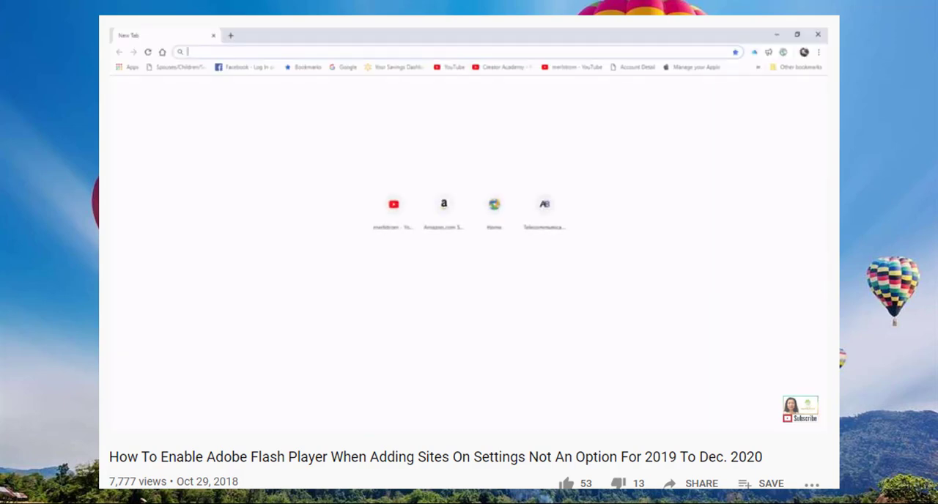
Right-click near the top of the browser while the clip finishes.
{"action": "right_click", "coordinate": [191, 51]}
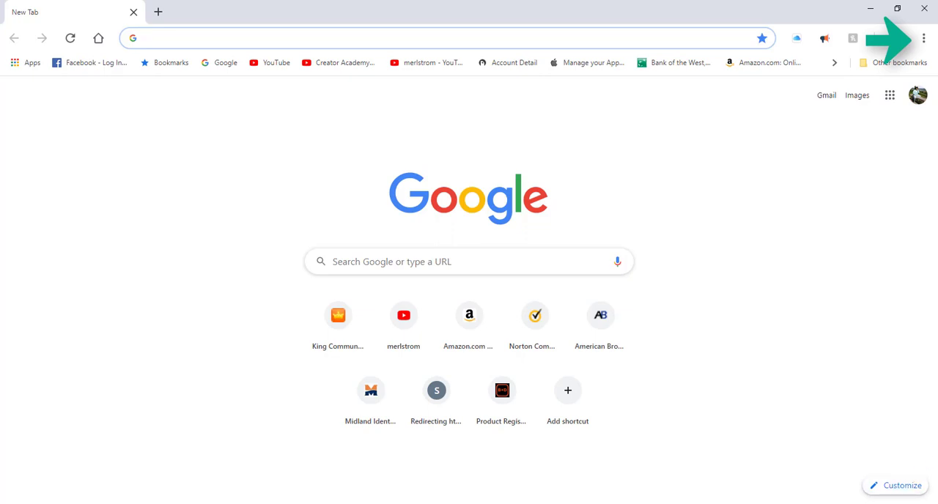
Open Settings from the three-dot menu and expand the Advanced sections.
{"action": "left_click", "coordinate": [924, 38]}
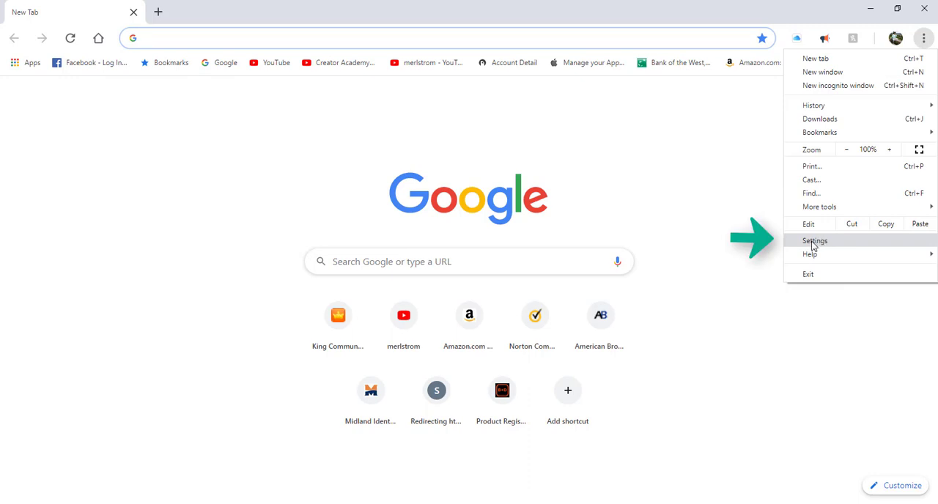
{"action": "left_click", "coordinate": [815, 240]}
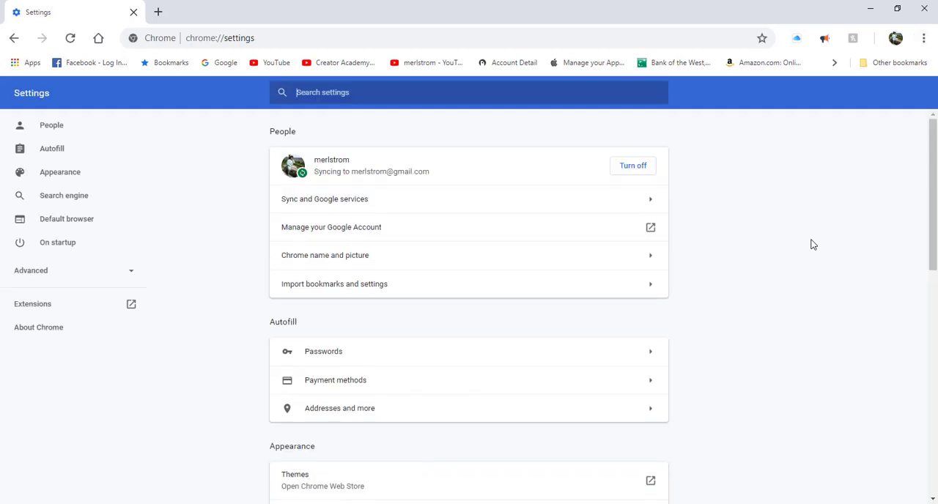
{"action": "mouse_move", "coordinate": [829, 323]}
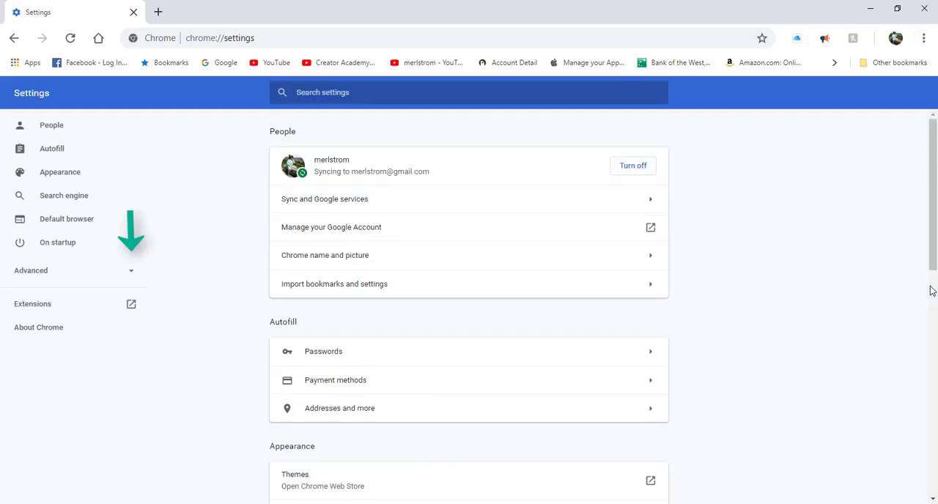
{"action": "mouse_move", "coordinate": [71, 415]}
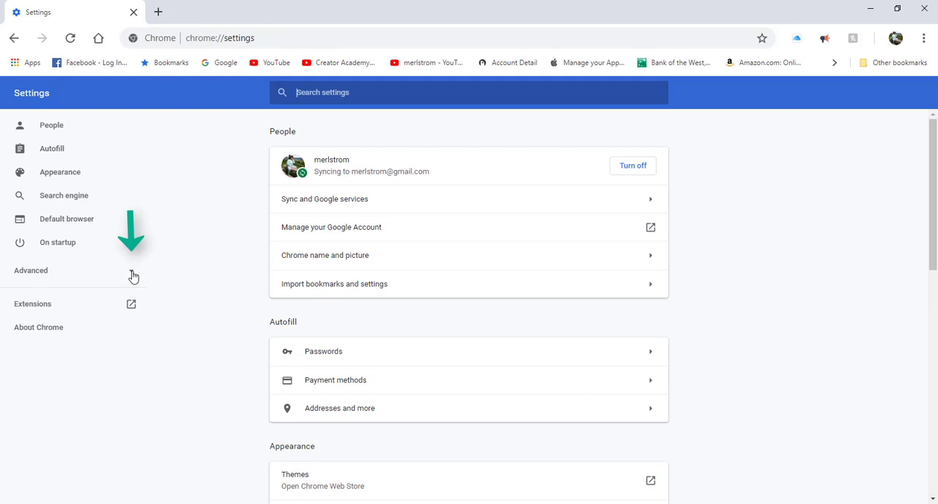
{"action": "left_click", "coordinate": [31, 269]}
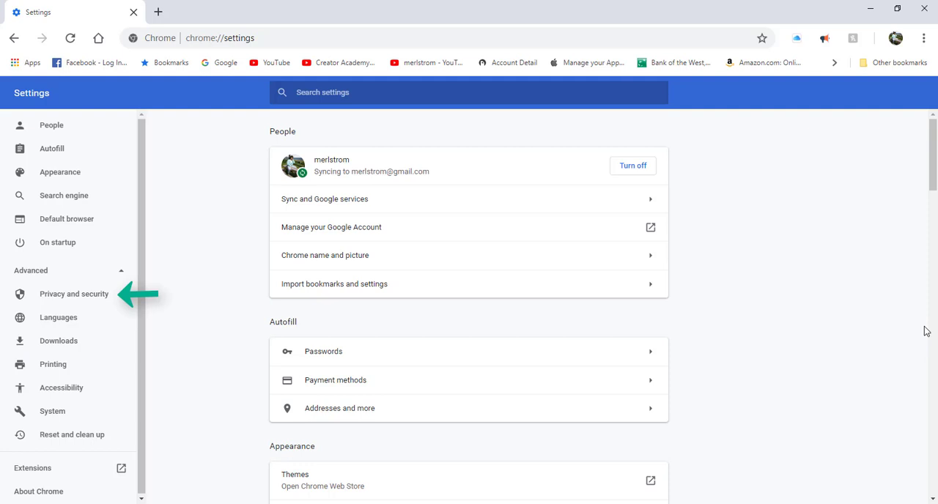
{"action": "mouse_move", "coordinate": [100, 387]}
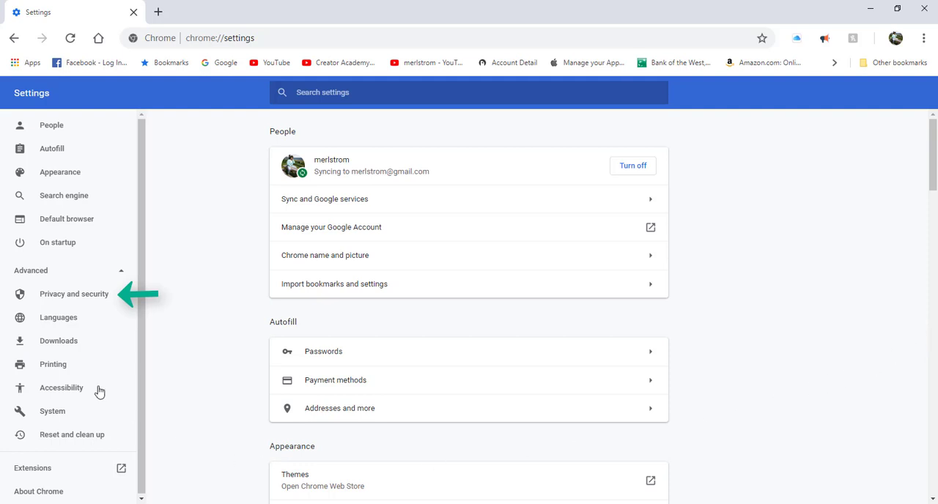
Select Privacy and security in the settings sidebar.
{"action": "left_click", "coordinate": [74, 294]}
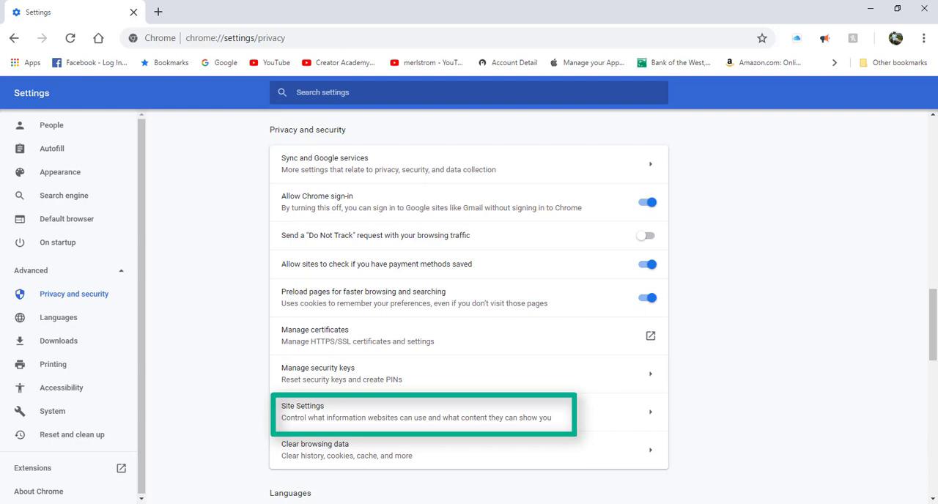
{"action": "mouse_move", "coordinate": [267, 431]}
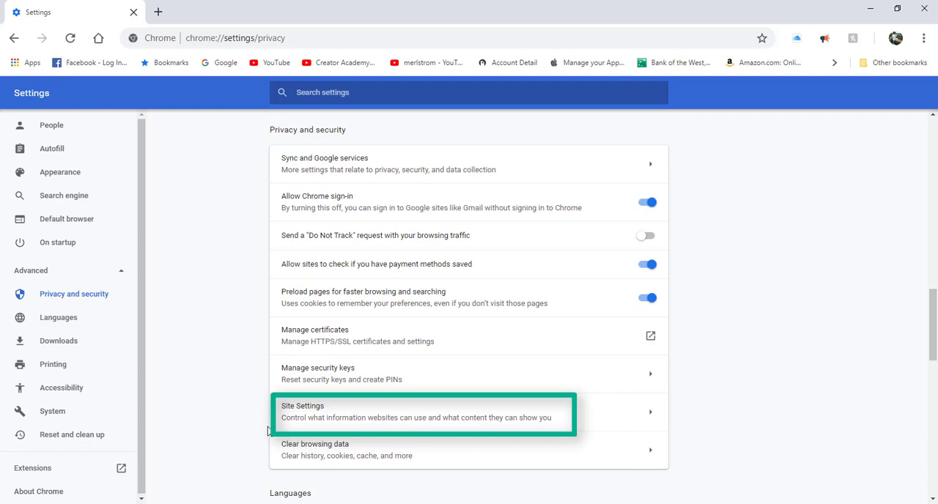
{"action": "mouse_move", "coordinate": [369, 400]}
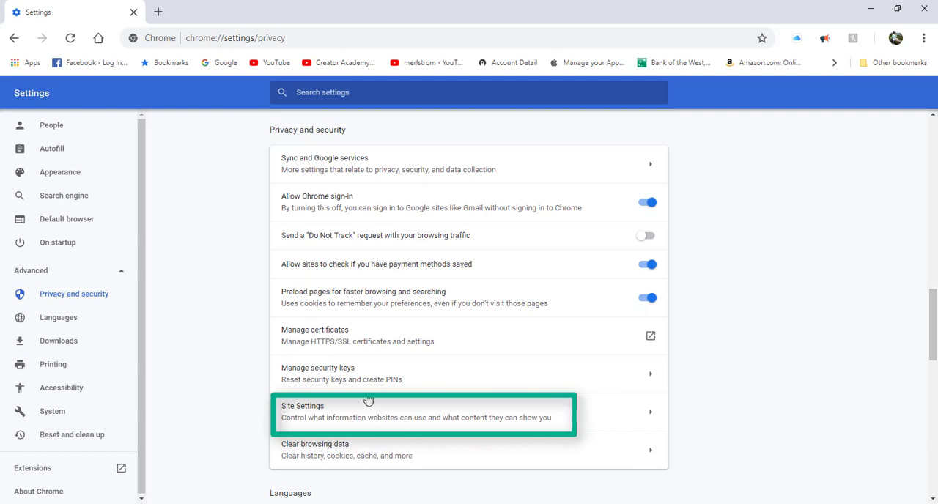
{"action": "mouse_move", "coordinate": [671, 408]}
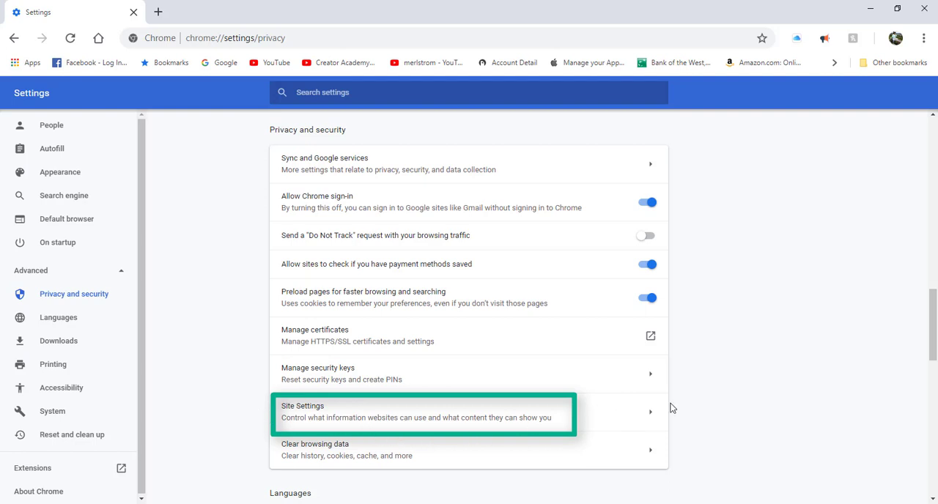
Open Site Settings and scroll the Permissions list down to Flash.
{"action": "left_click", "coordinate": [424, 411]}
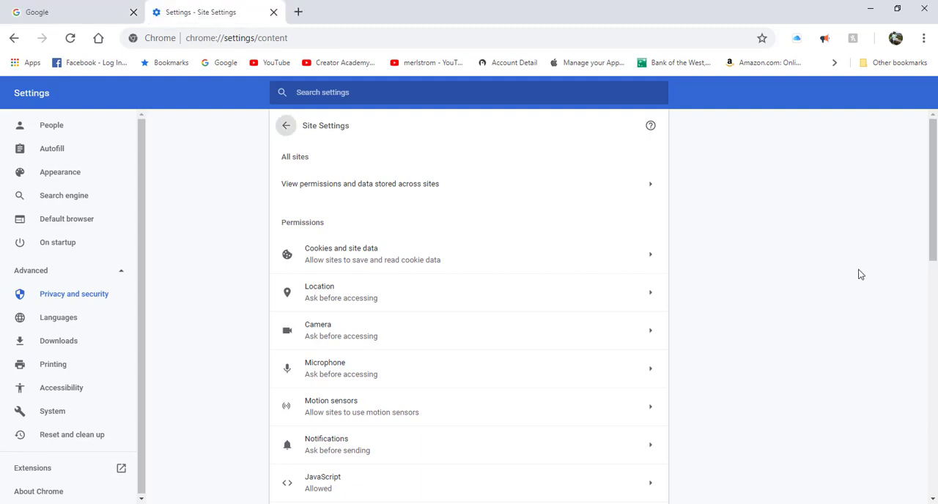
{"action": "mouse_move", "coordinate": [848, 235]}
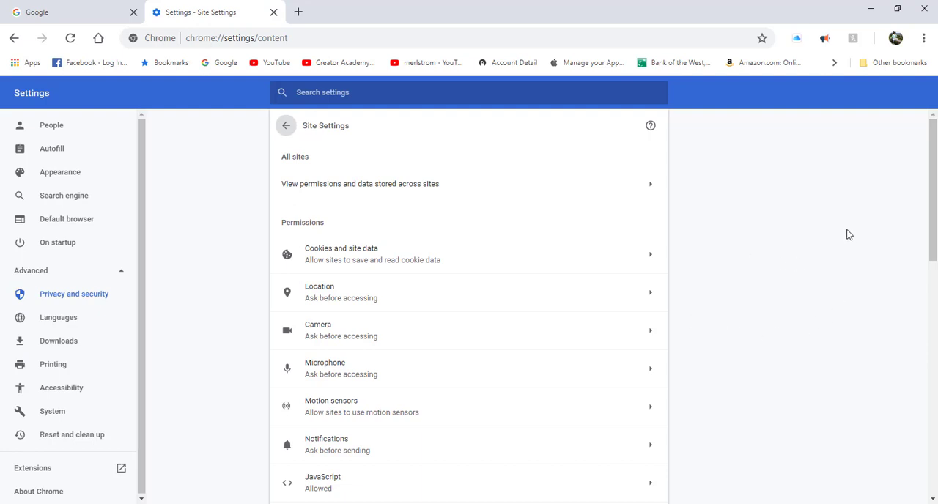
{"action": "scroll", "scroll_direction": "down", "scroll_amount": 3}
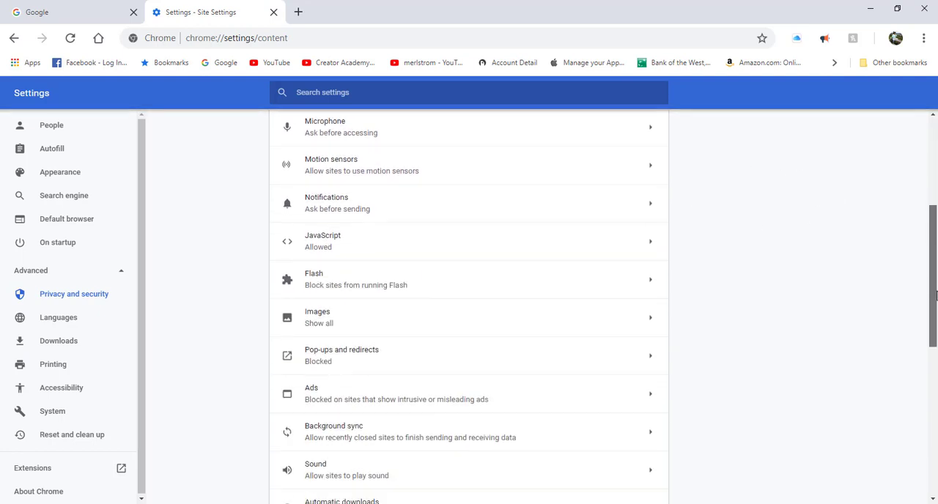
{"action": "scroll", "scroll_direction": "down", "scroll_amount": 3}
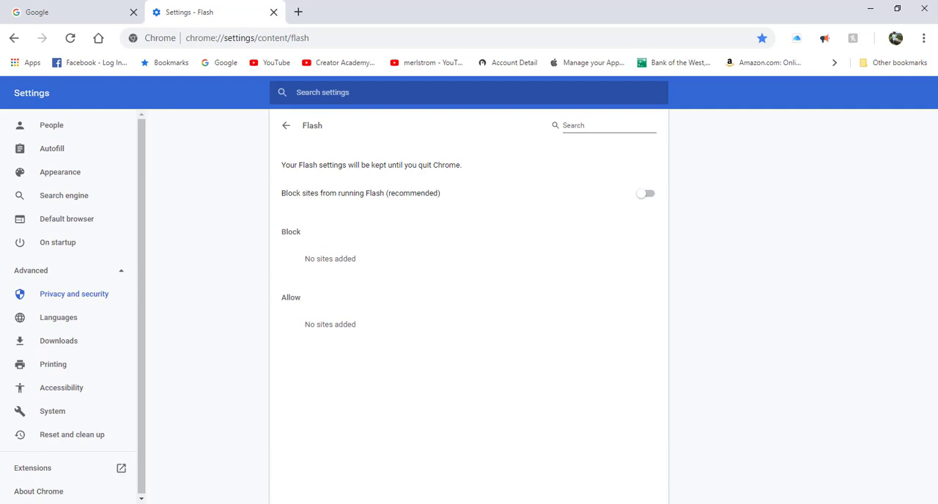
{"action": "mouse_move", "coordinate": [288, 129]}
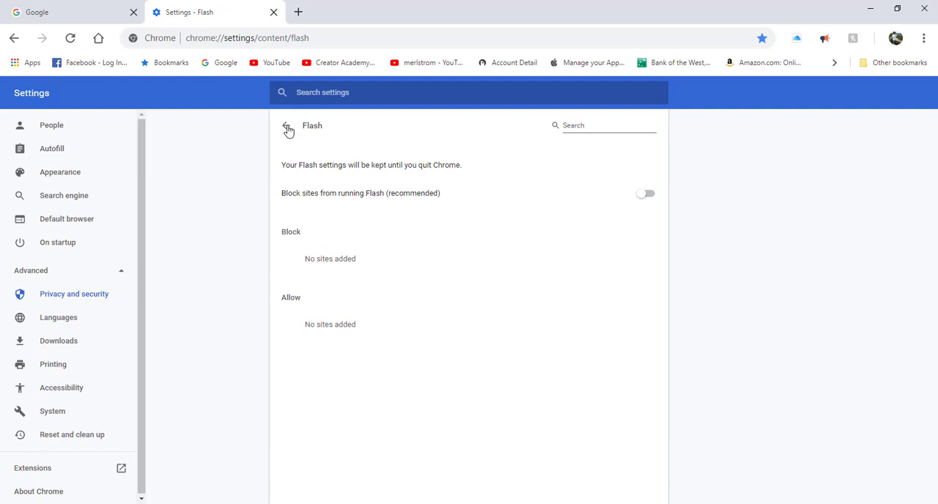
Go back from Flash and open 'View permissions and data stored across sites'.
{"action": "left_click", "coordinate": [287, 130]}
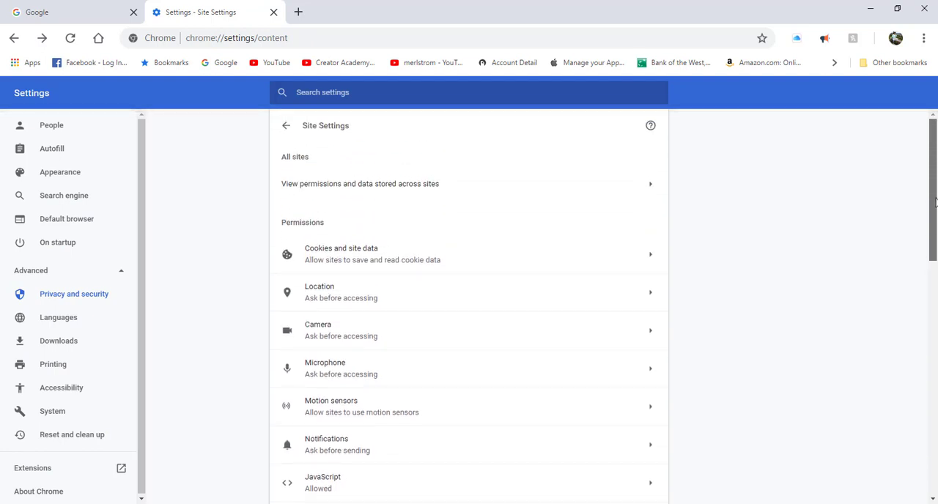
{"action": "mouse_move", "coordinate": [360, 183]}
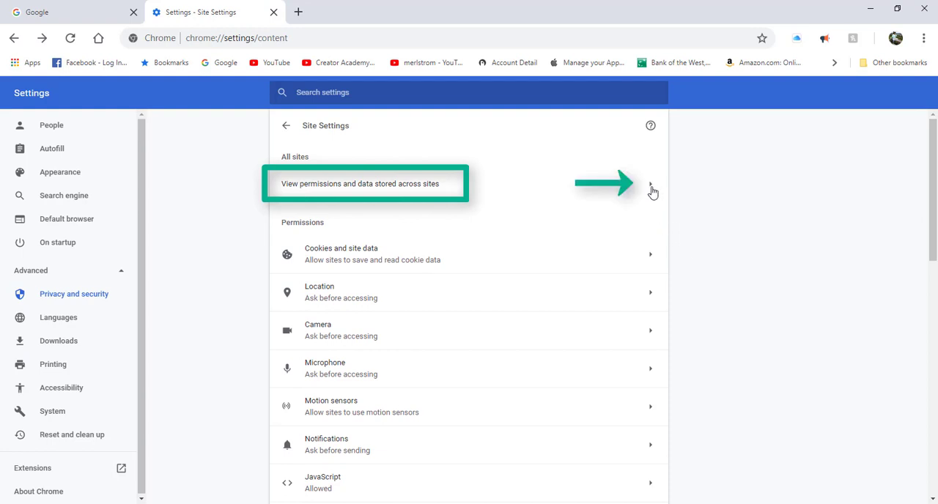
{"action": "left_click", "coordinate": [366, 184]}
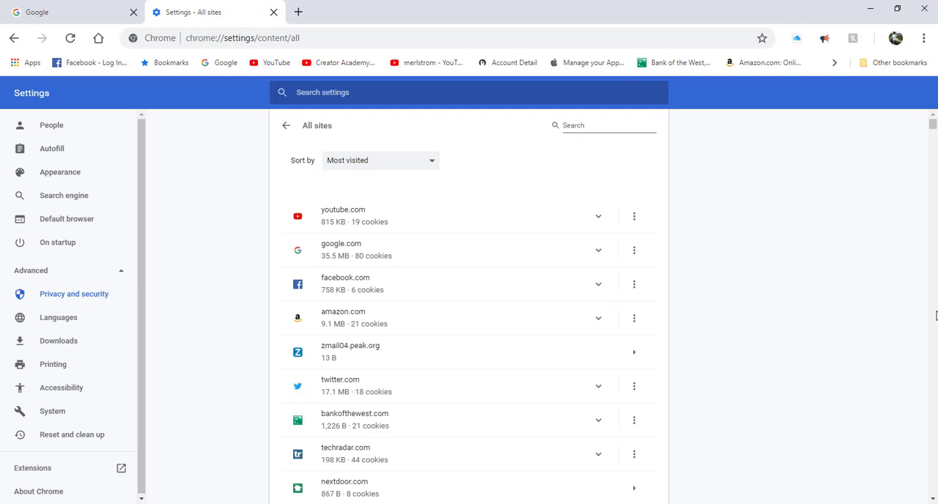
{"action": "left_click", "coordinate": [380, 160]}
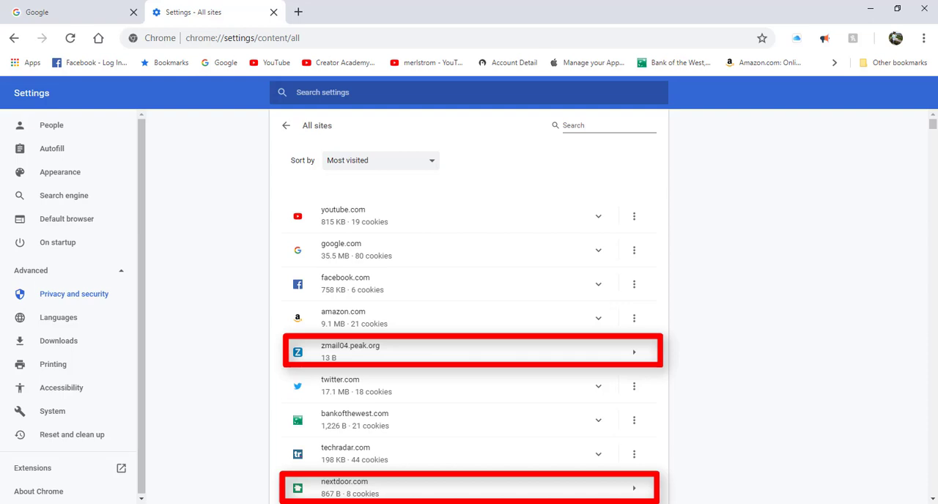
{"action": "mouse_move", "coordinate": [634, 359]}
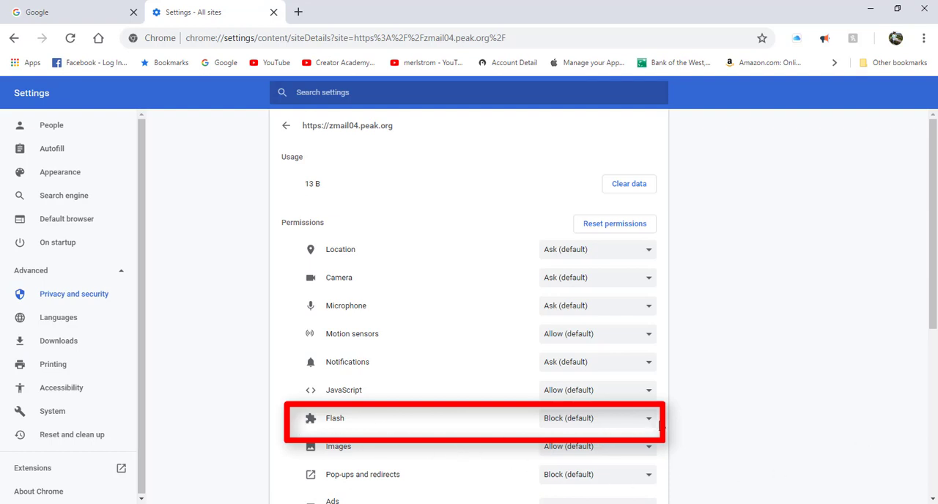
{"action": "mouse_move", "coordinate": [298, 416]}
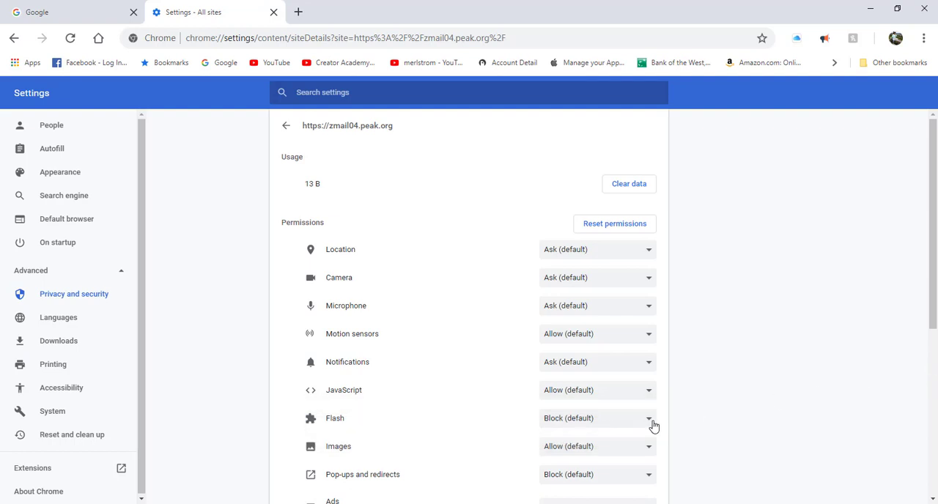
{"action": "mouse_move", "coordinate": [650, 423]}
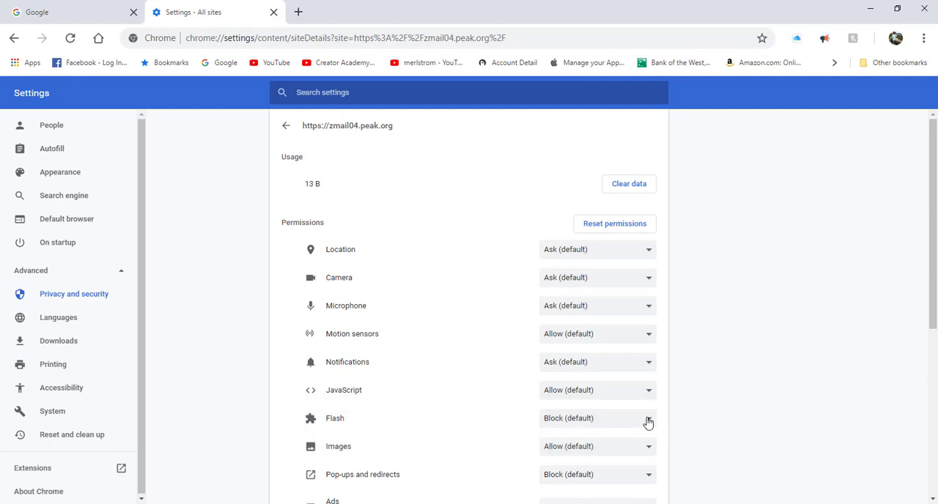
Open zmail04.peak.org's Flash dropdown showing Block (default), Allow and Block.
{"action": "left_click", "coordinate": [596, 418]}
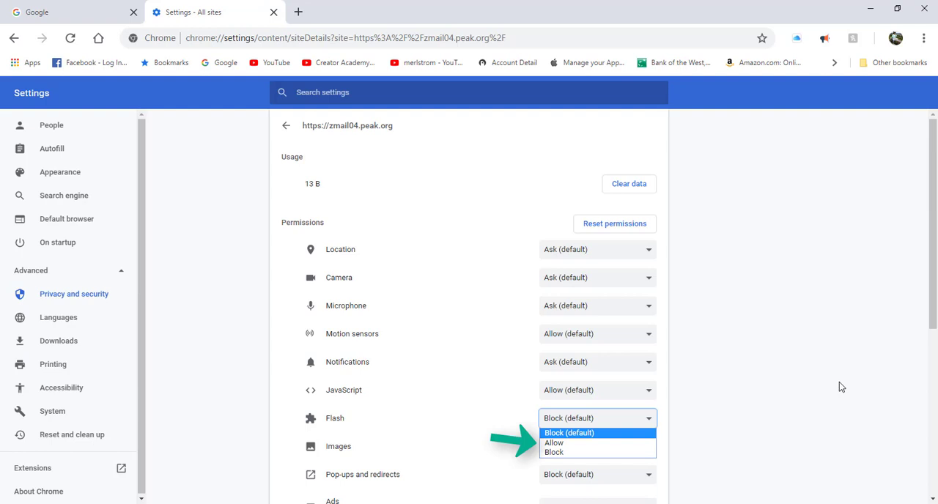